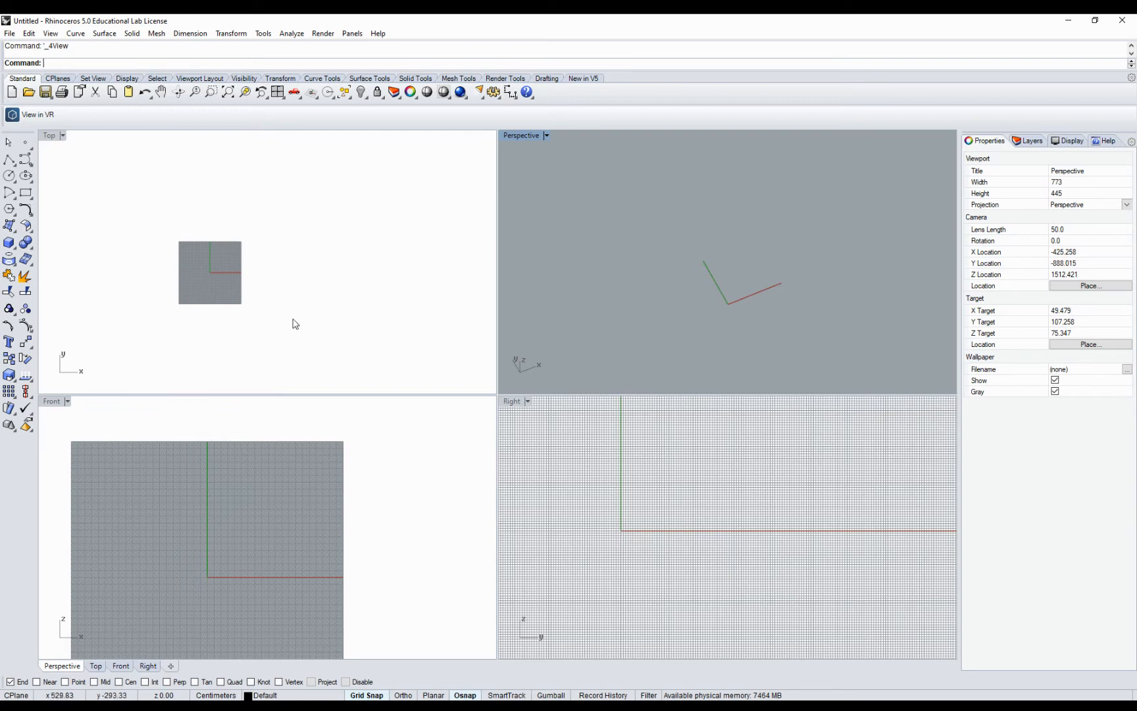
pyautogui.moveTo(304, 252)
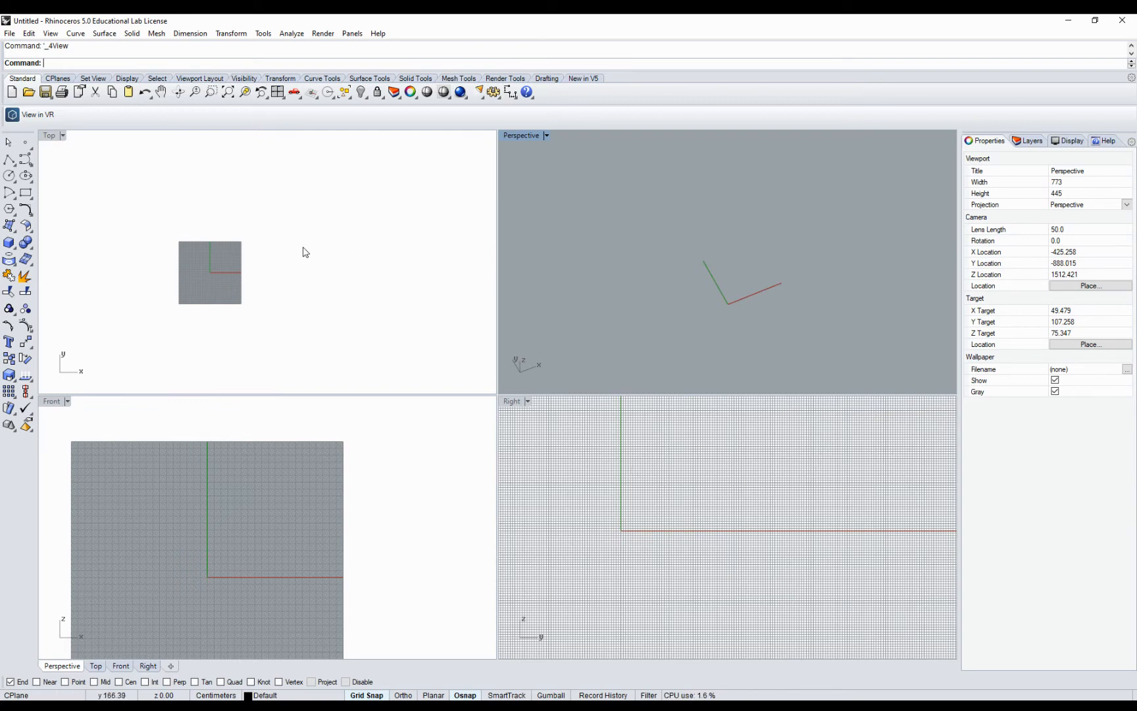
pyautogui.moveTo(660, 486)
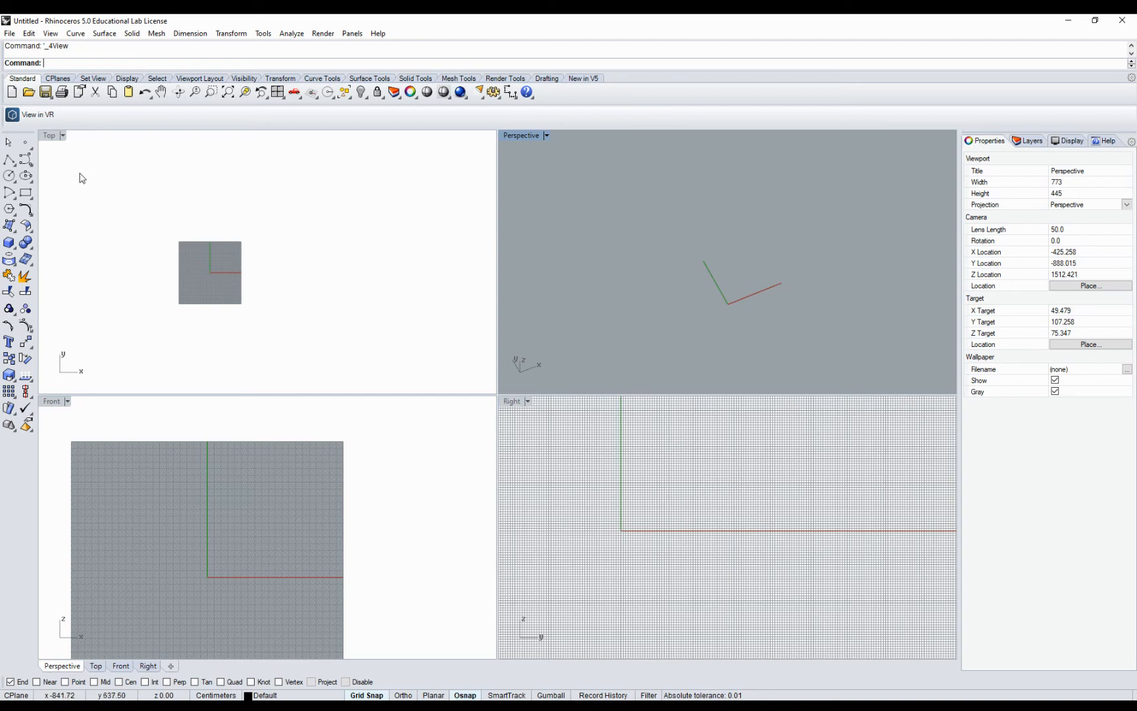
pyautogui.moveTo(590, 421)
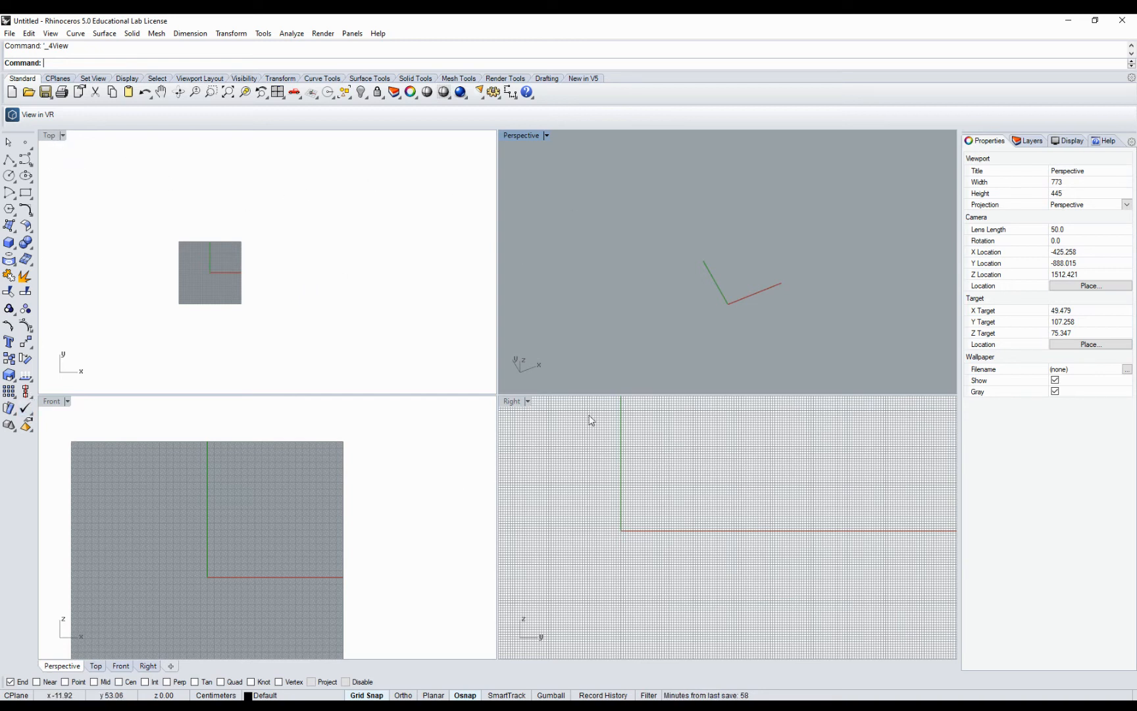
# - Orbit, pan and zoom the Perspective camera closer to the origin axes
pyautogui.moveTo(591, 420); pyautogui.dragTo(691, 192)
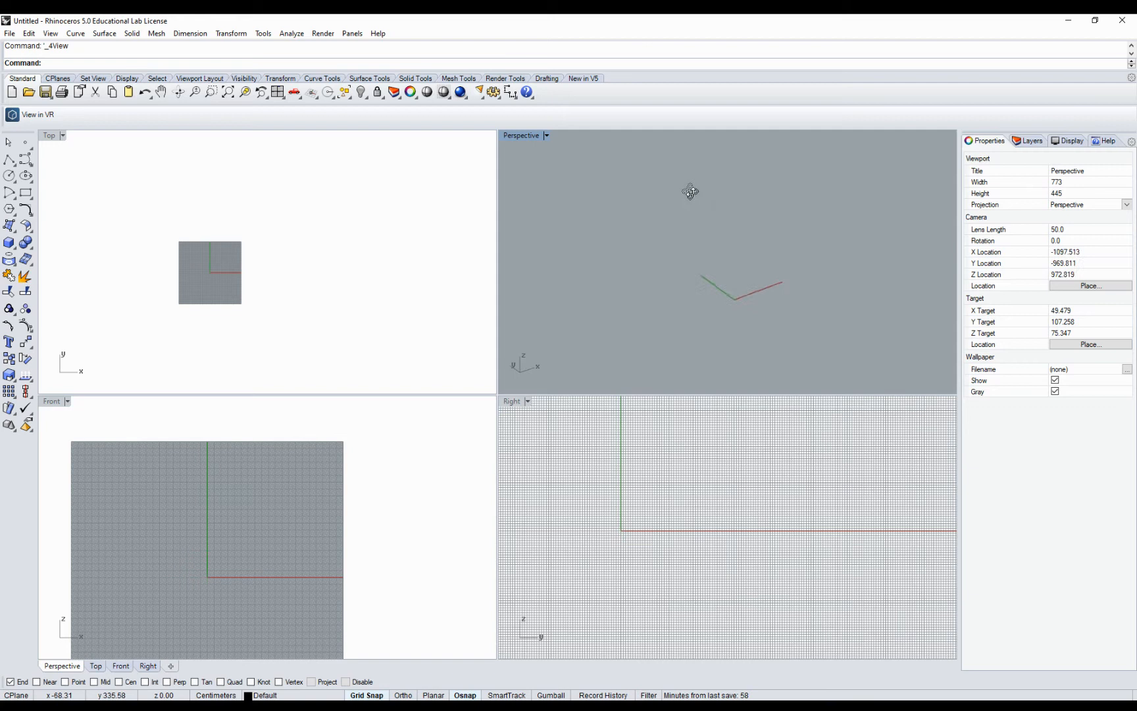
pyautogui.moveTo(691, 191); pyautogui.dragTo(715, 290)
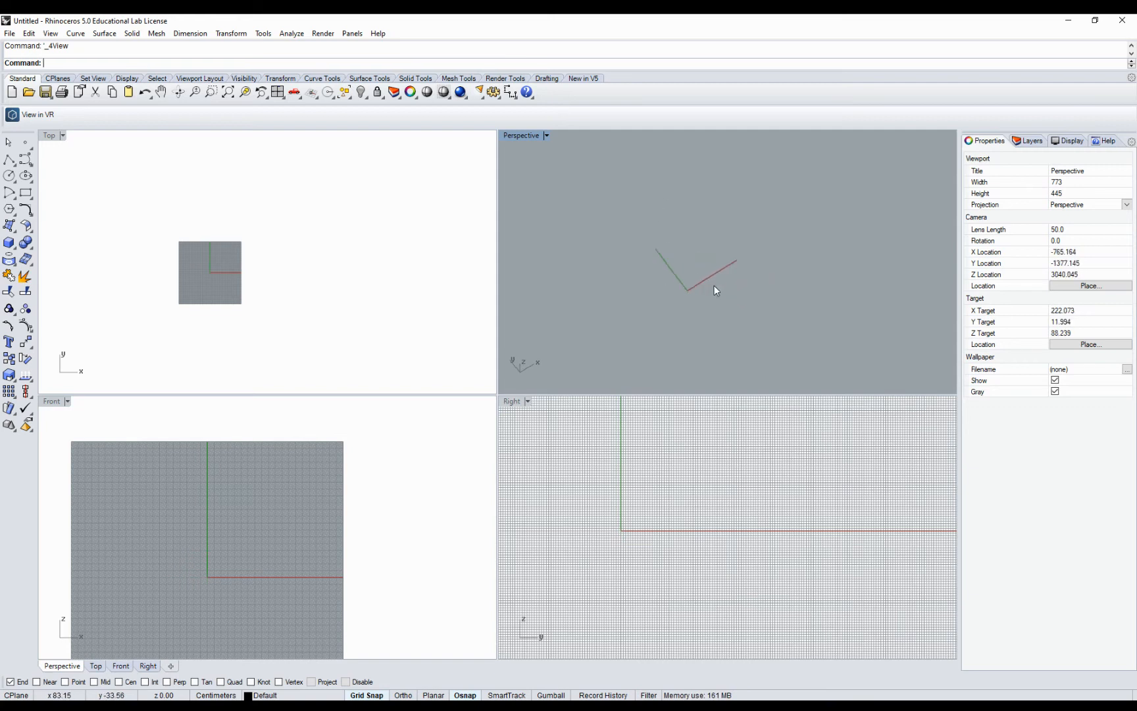
pyautogui.moveTo(715, 290); pyautogui.dragTo(625, 265)
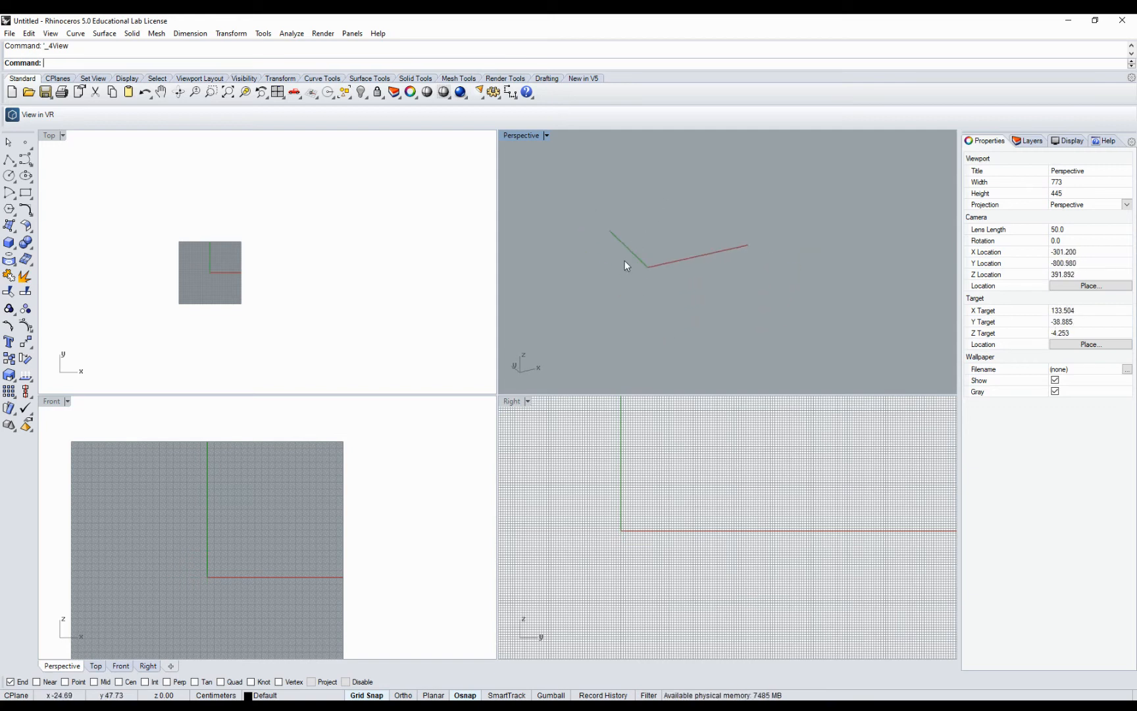
pyautogui.click(545, 135)
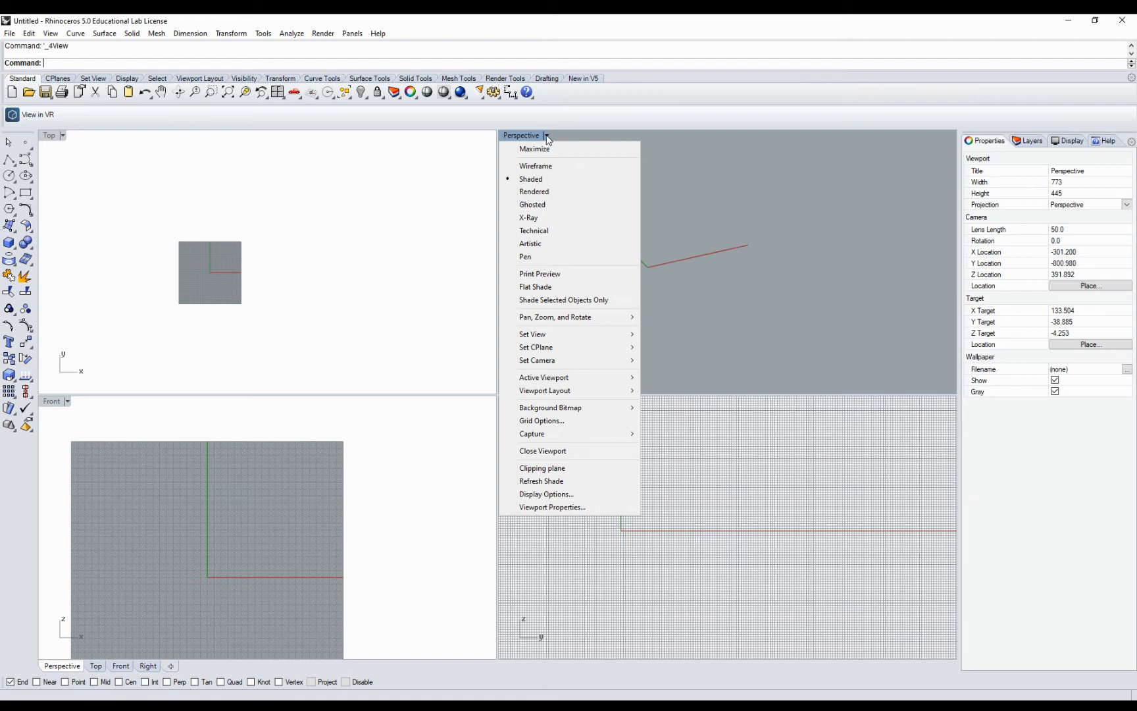
pyautogui.moveTo(537, 149)
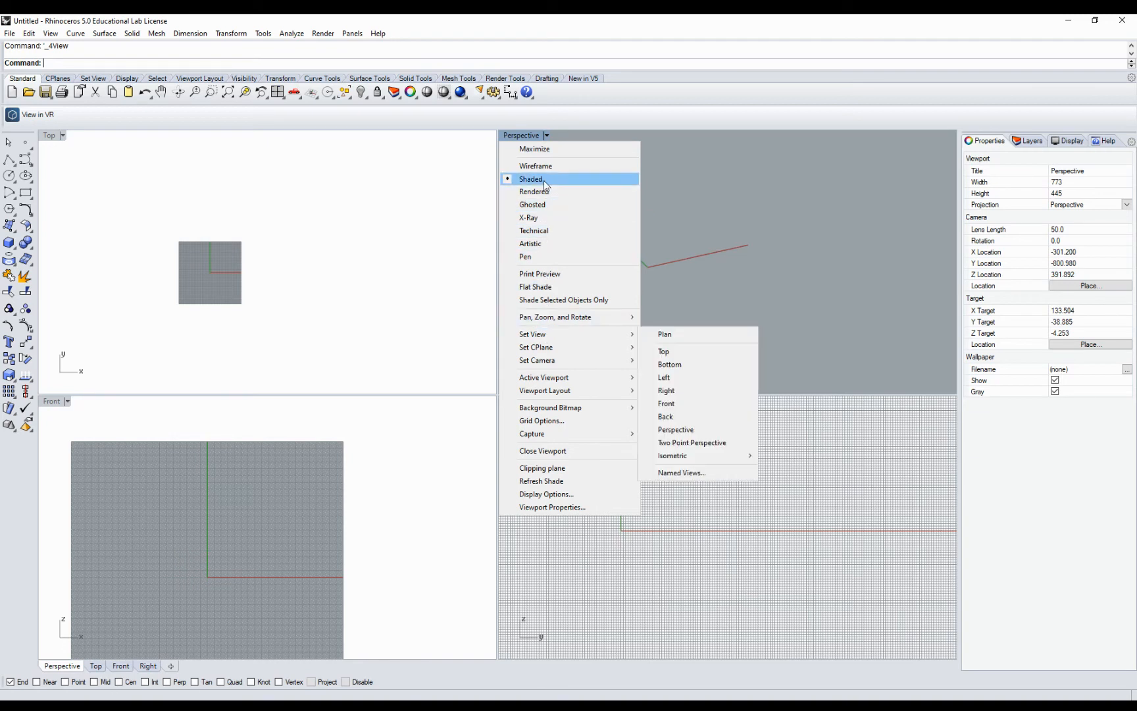
pyautogui.moveTo(533, 204)
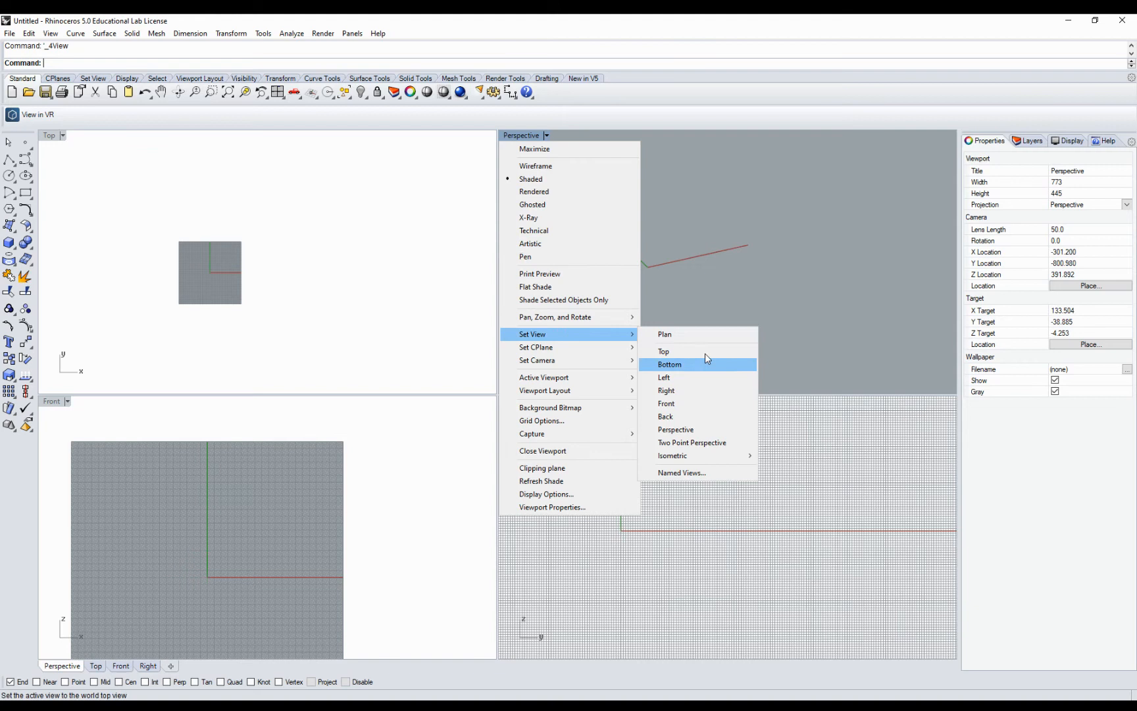
pyautogui.moveTo(695, 370)
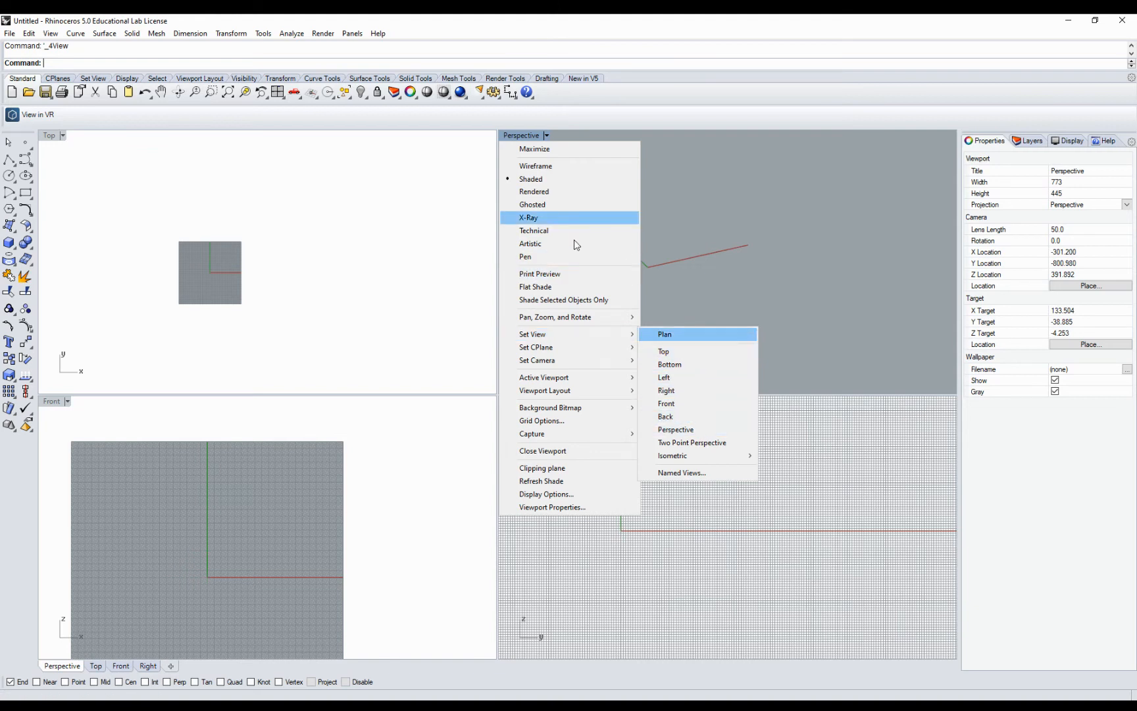
pyautogui.moveTo(549, 169)
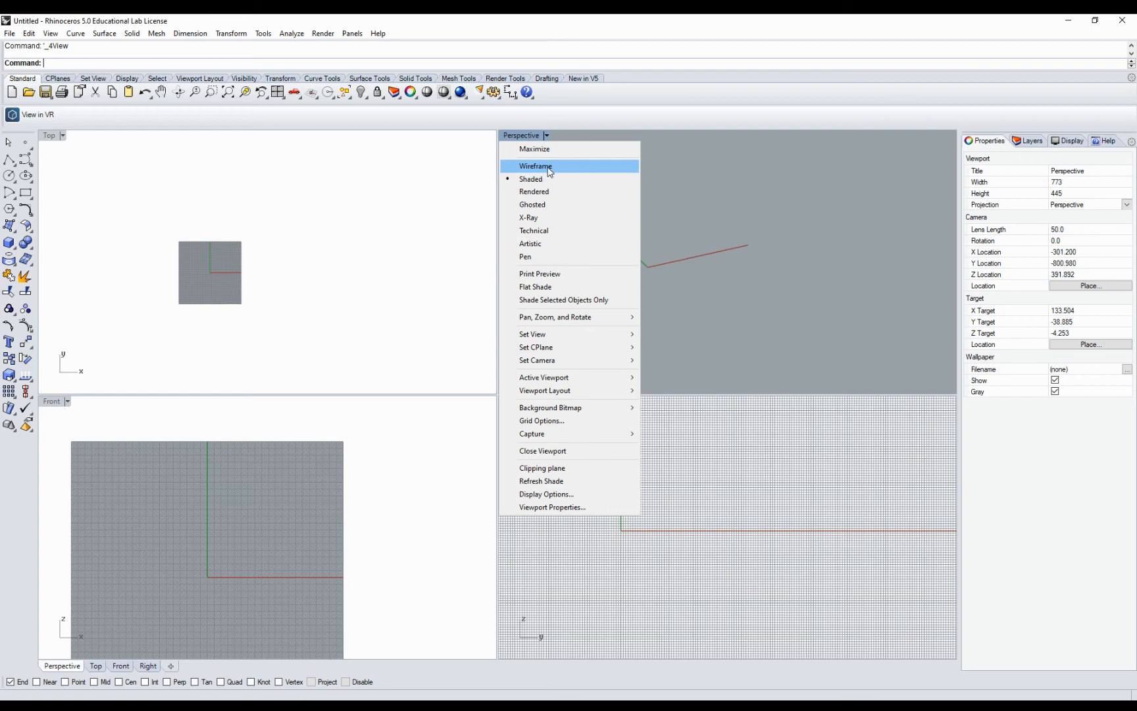
# - Switch the Perspective viewport display mode to Wireframe
pyautogui.click(536, 166)
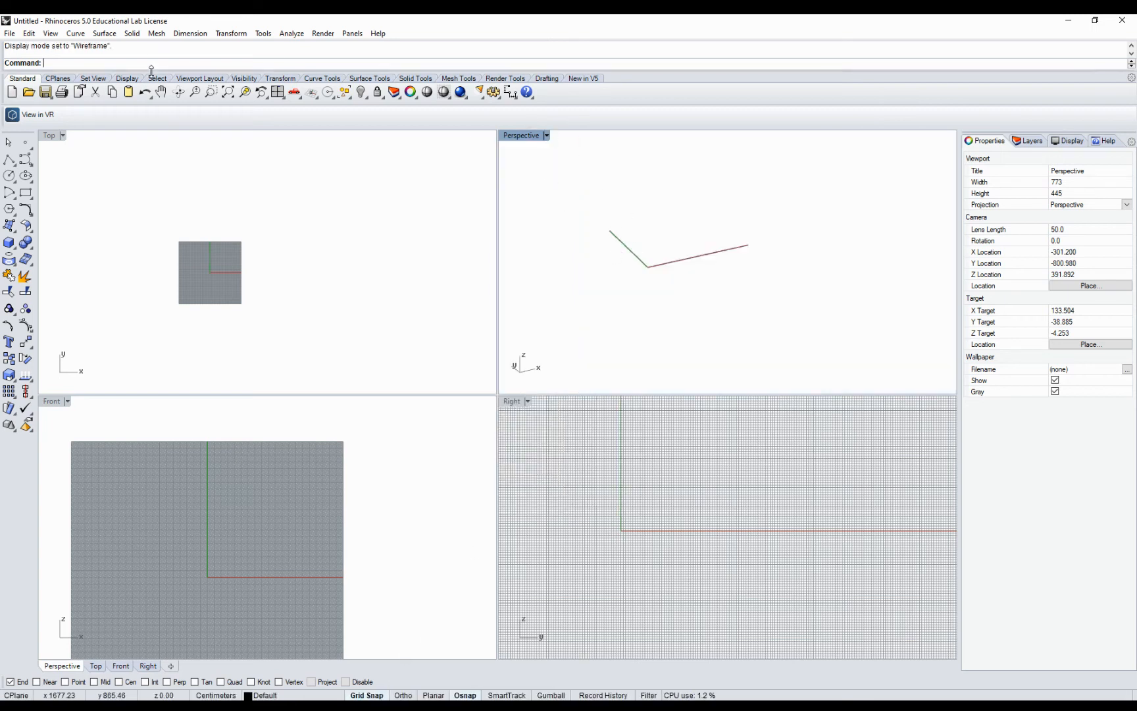
# - Run Grid, set ShowGridAxes to No, and choose the Extents option
pyautogui.write('Grid')
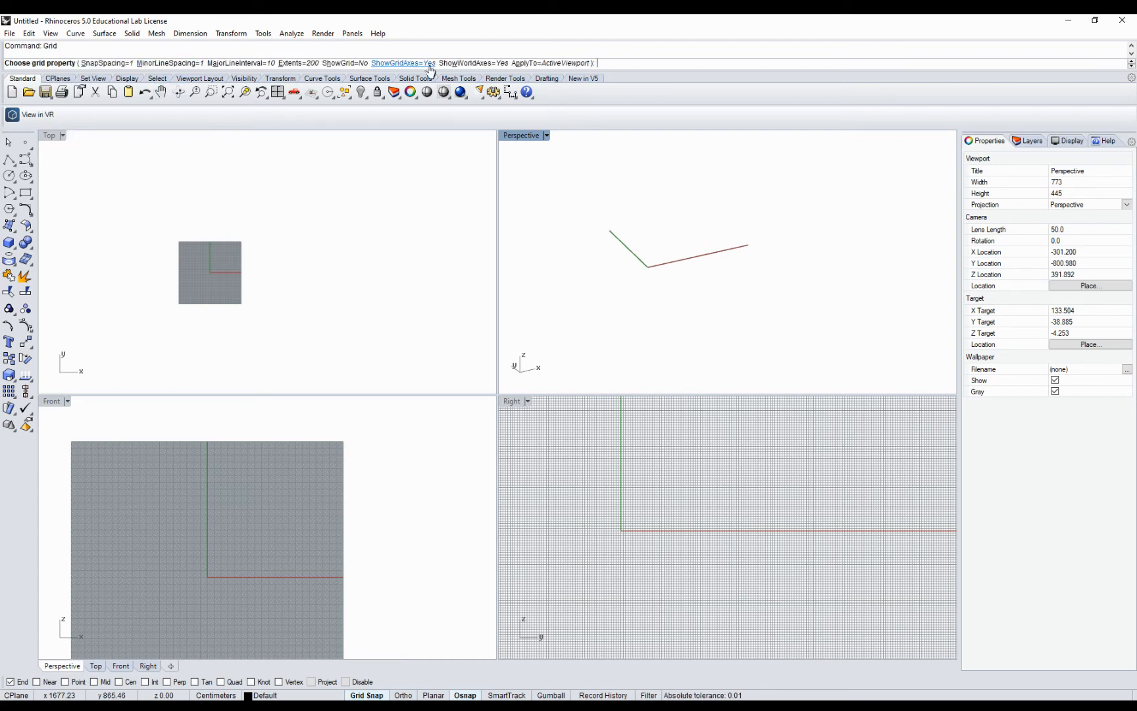
pyautogui.click(403, 63)
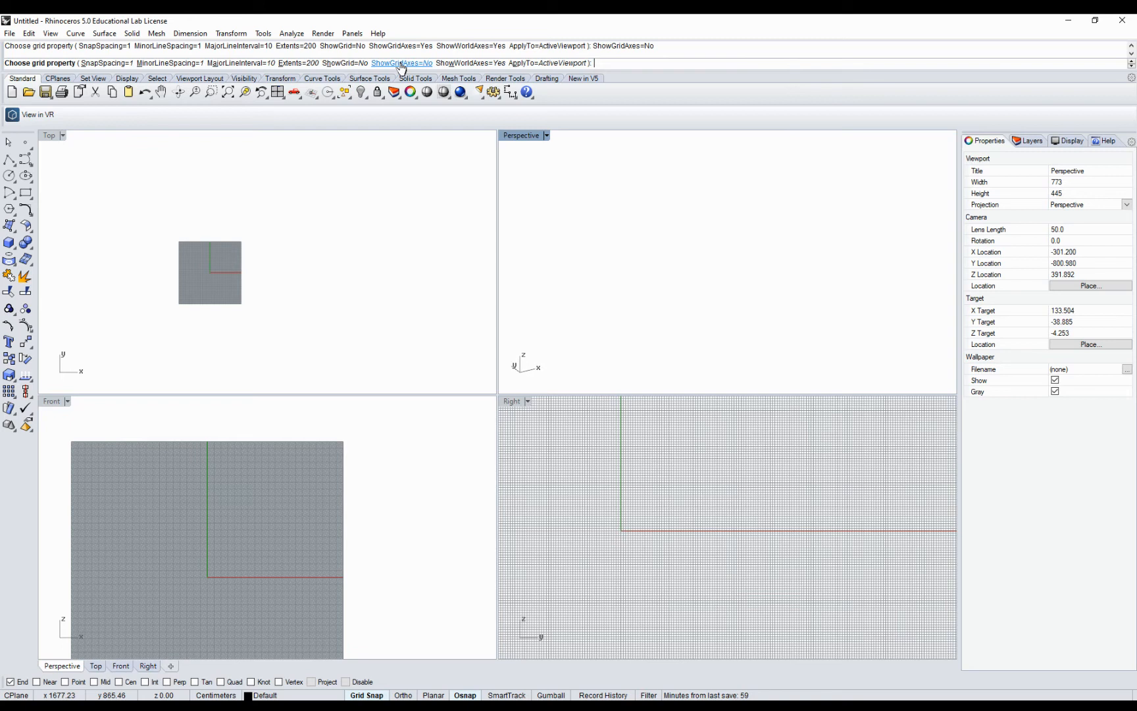
pyautogui.click(403, 63)
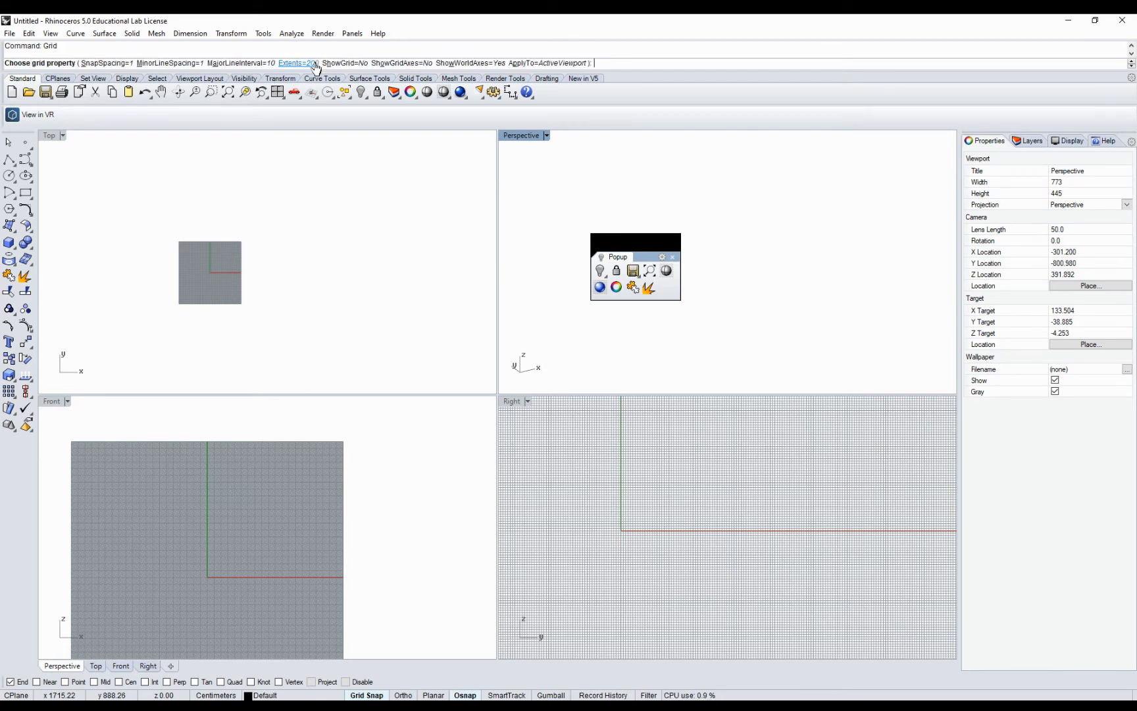
pyautogui.click(344, 63)
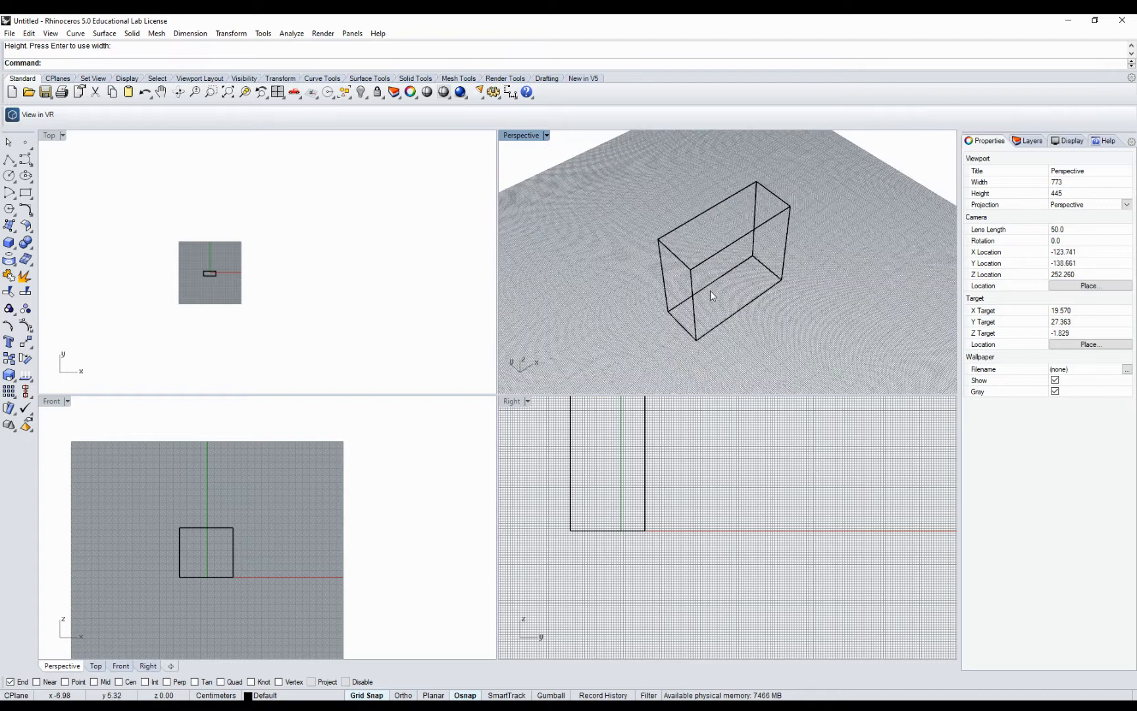
# - Drag the new box's height upward, then orbit the Perspective view around it
pyautogui.moveTo(725, 293); pyautogui.dragTo(722, 211)
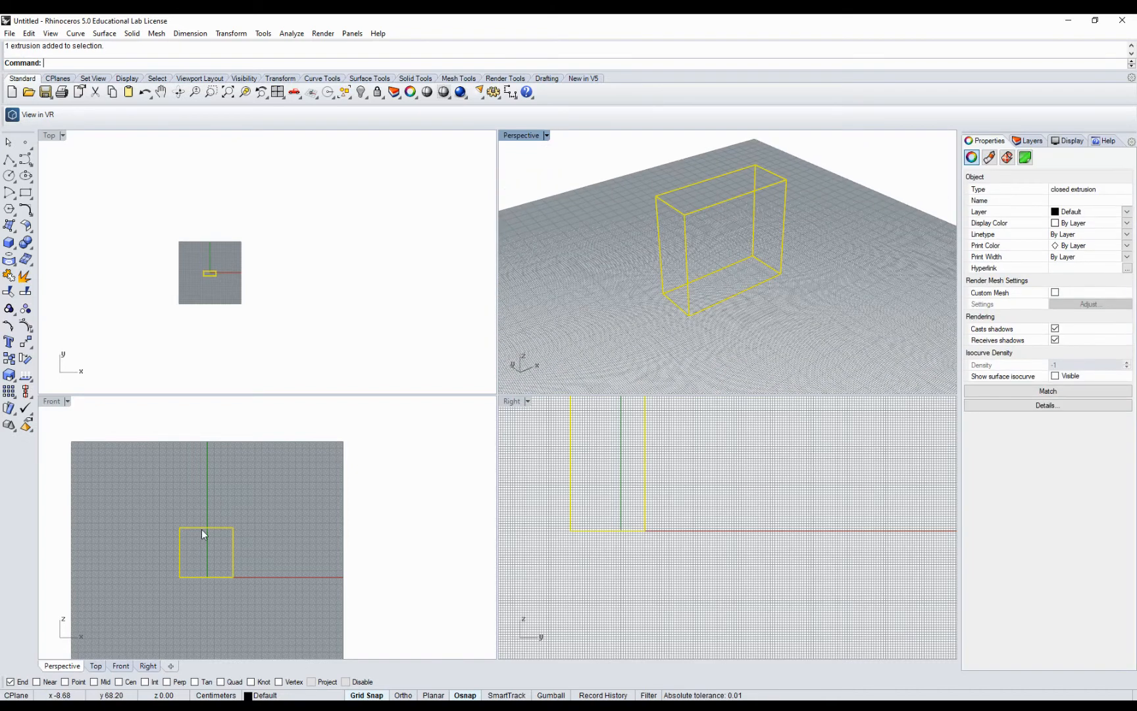
pyautogui.moveTo(229, 322)
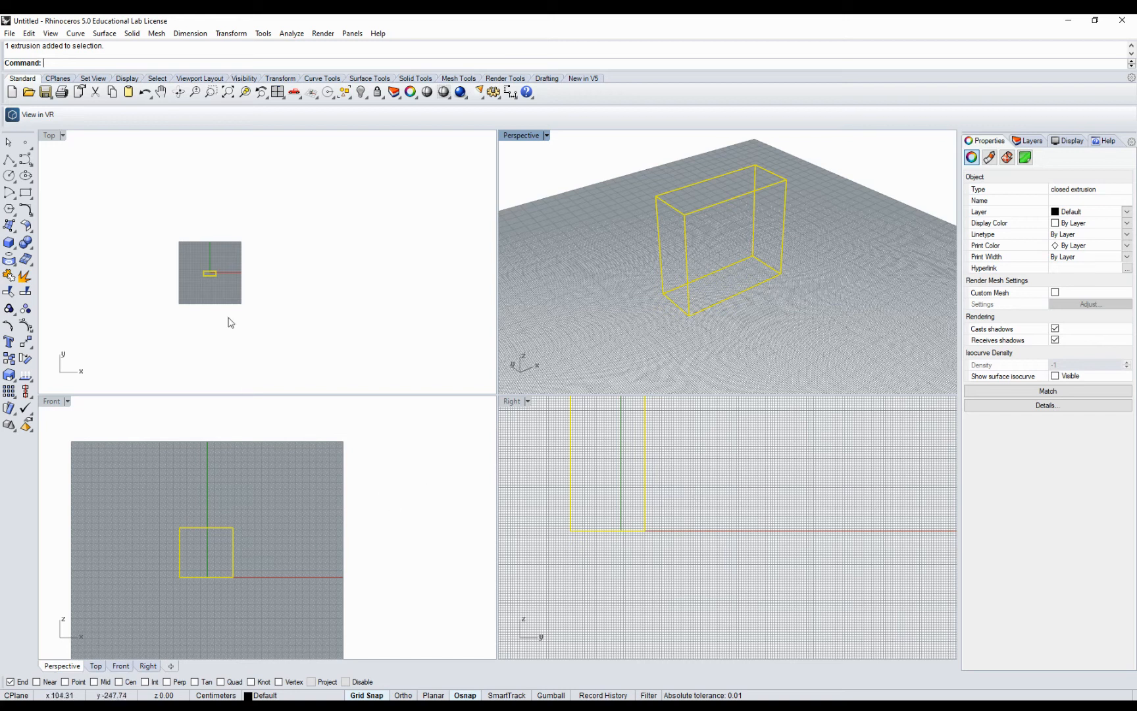
pyautogui.moveTo(206, 265)
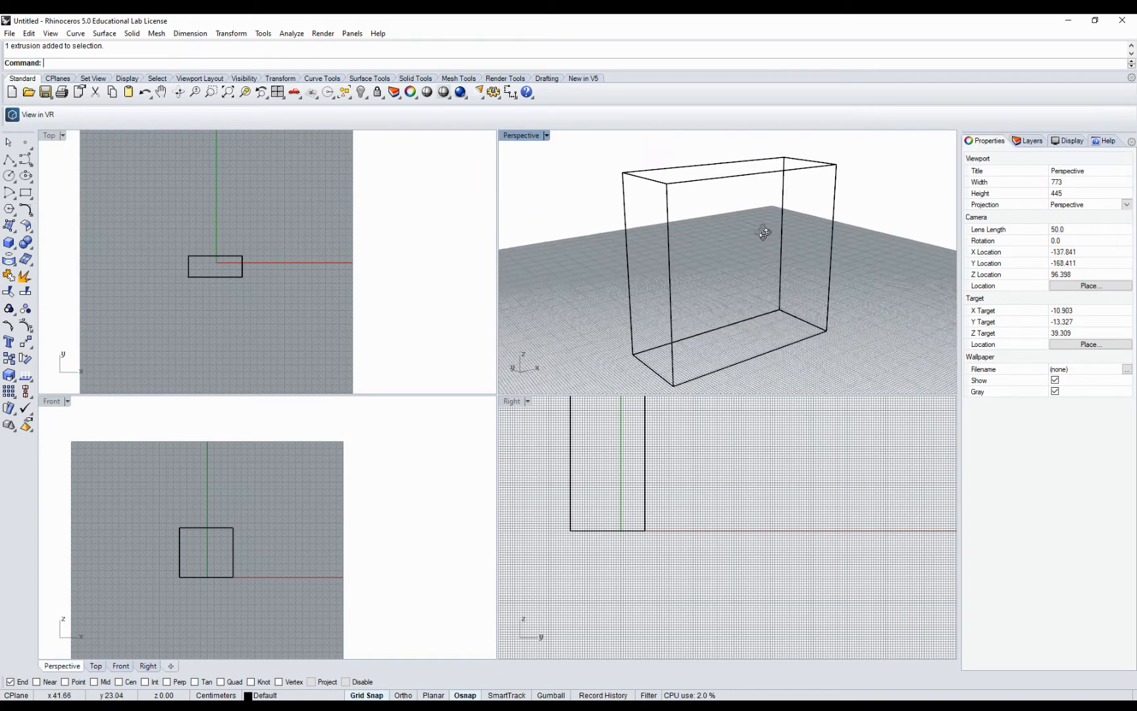
pyautogui.moveTo(764, 233); pyautogui.dragTo(743, 270)
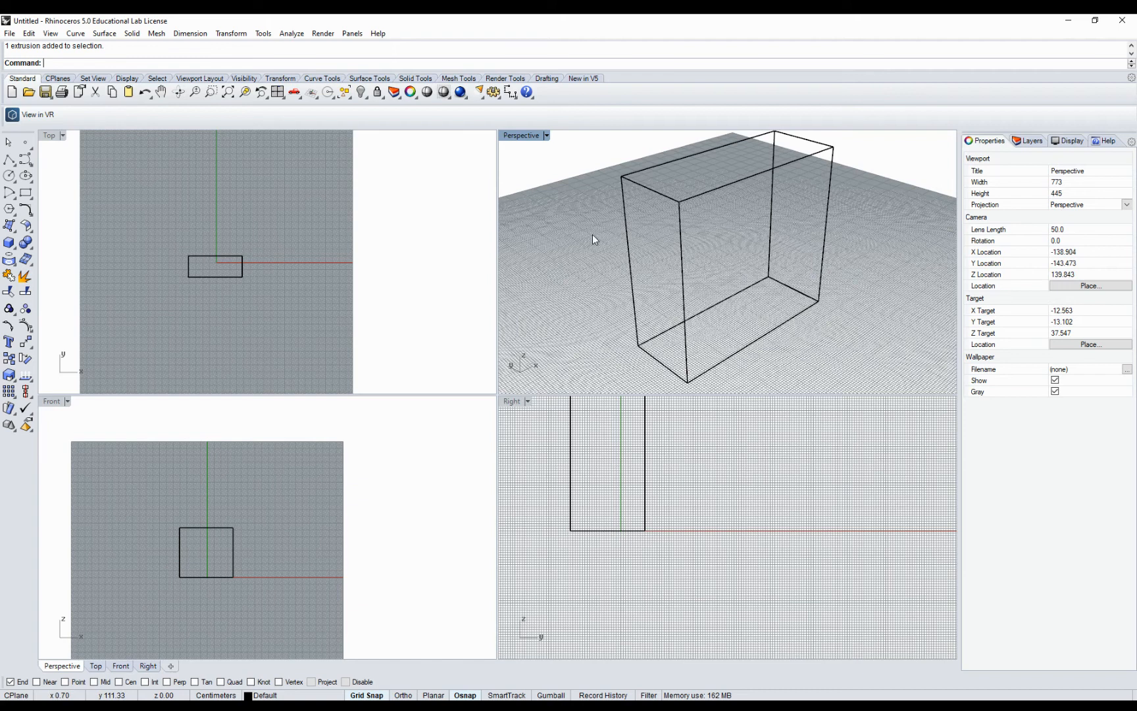
pyautogui.click(547, 135)
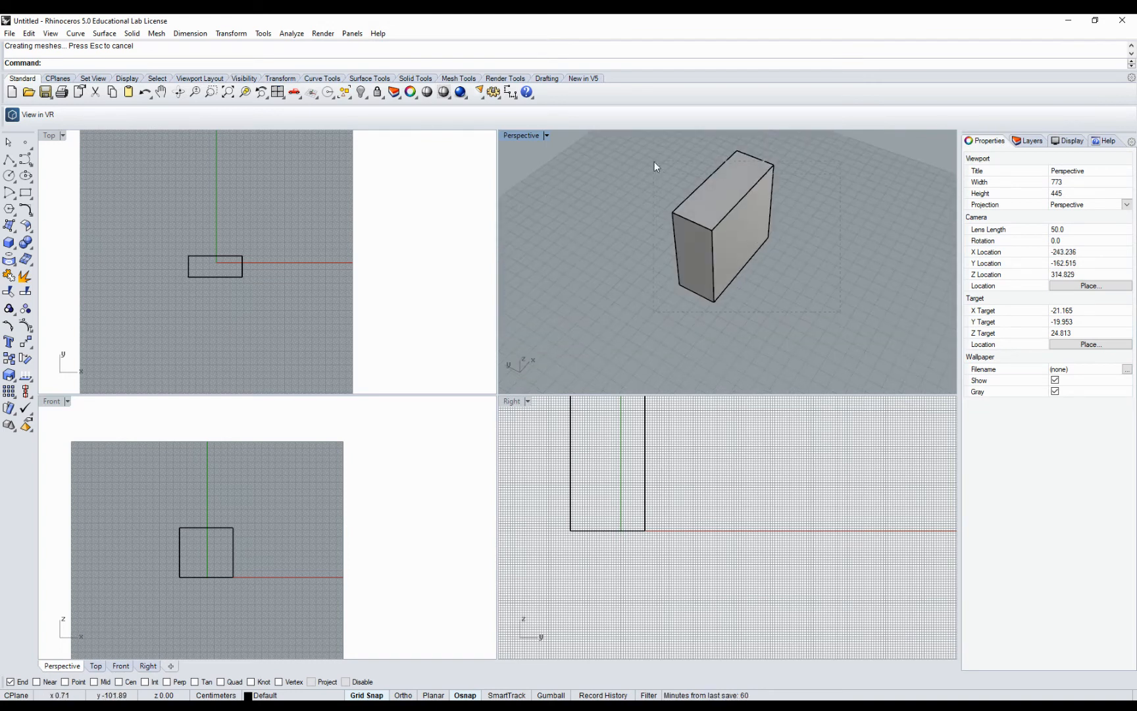
# - Select the box solid for framing in the viewports
pyautogui.click(245, 92)
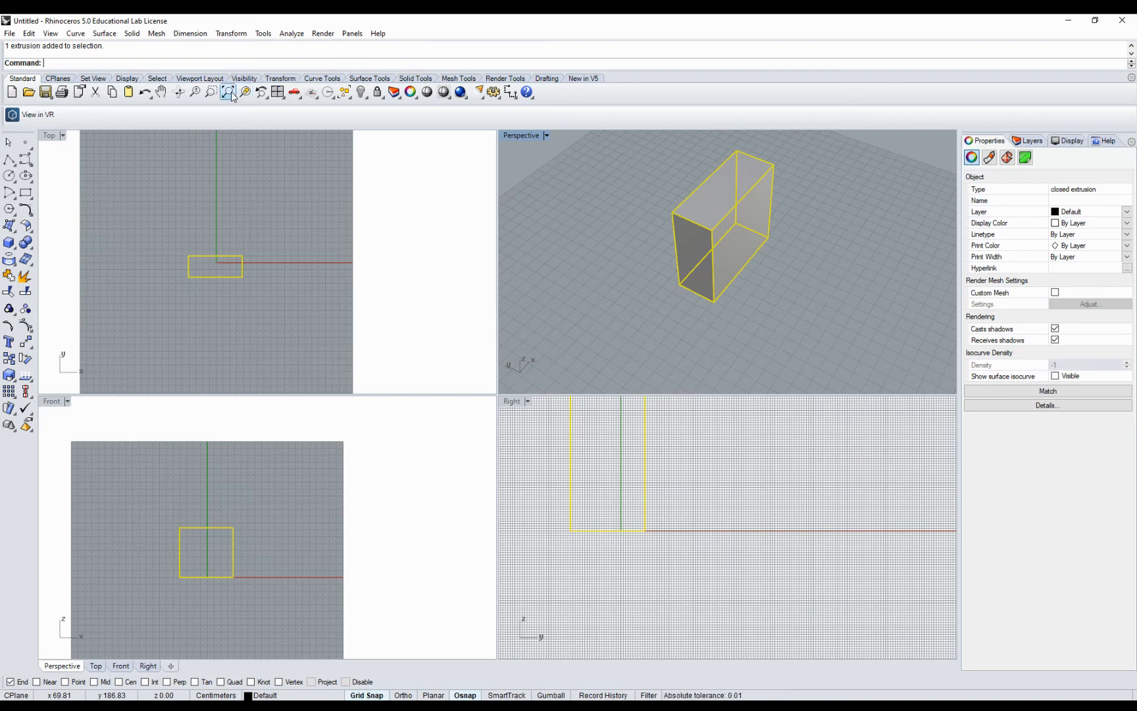
pyautogui.moveTo(174, 104)
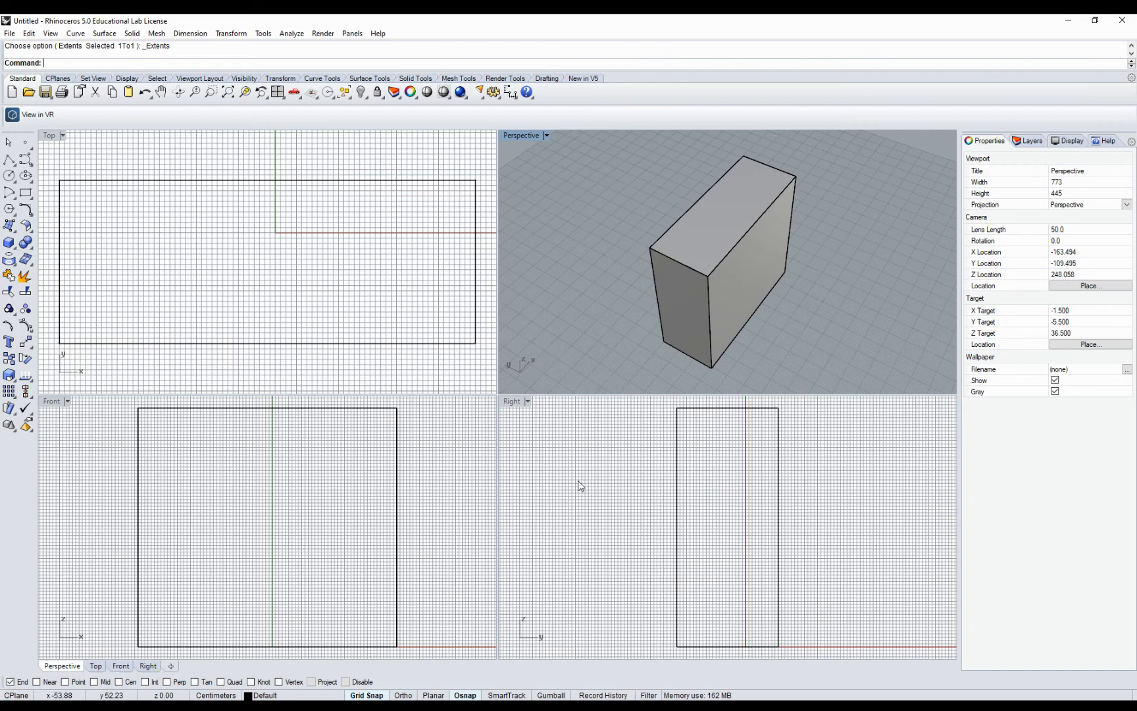
pyautogui.moveTo(305, 147)
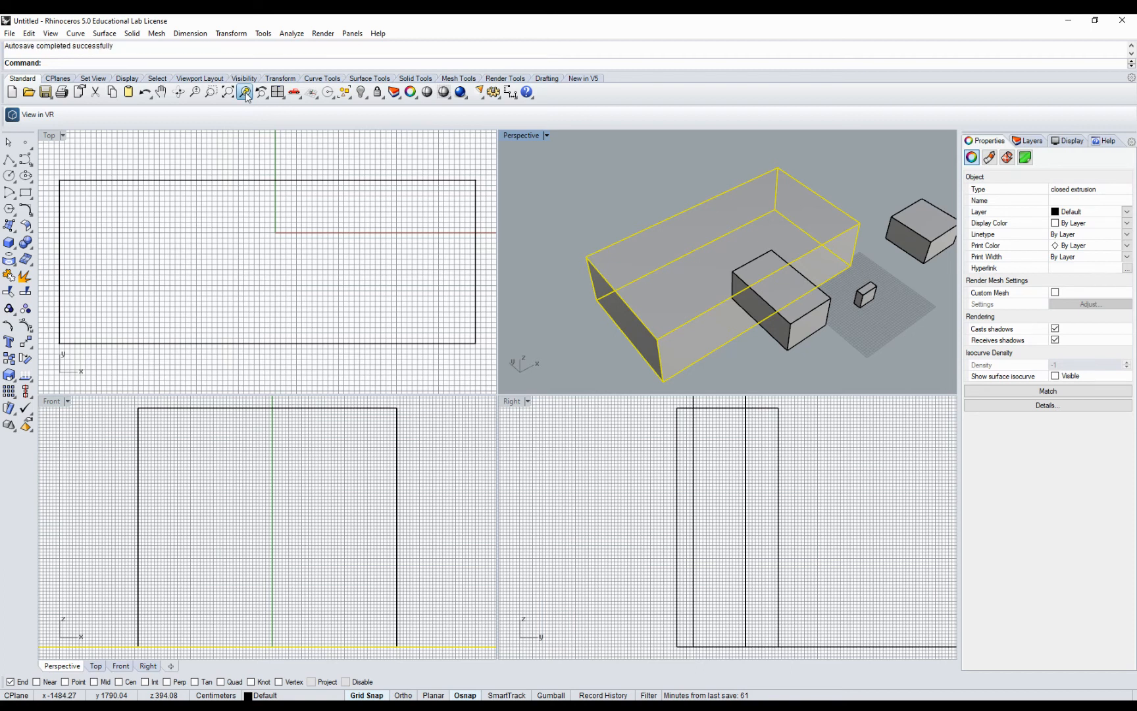
# - Zoom Selected to frame all views around the large base block
pyautogui.click(244, 91)
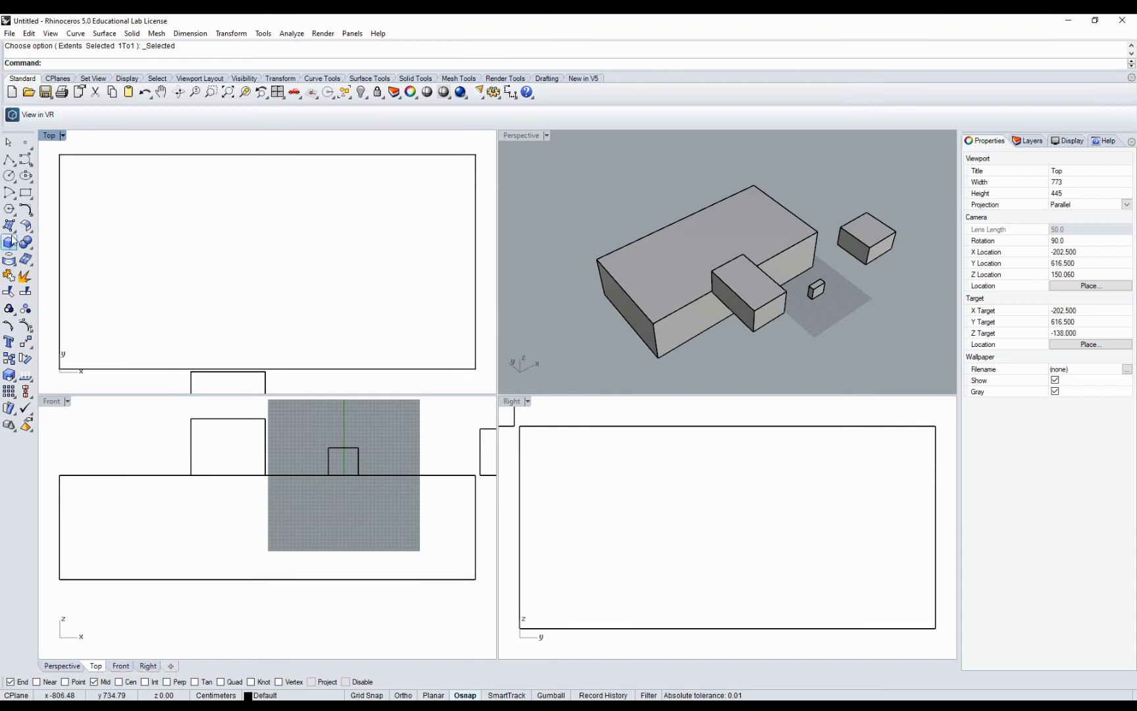
# - Start the Box tool and pick both base corners of the bar in the Front view
pyautogui.click(10, 242)
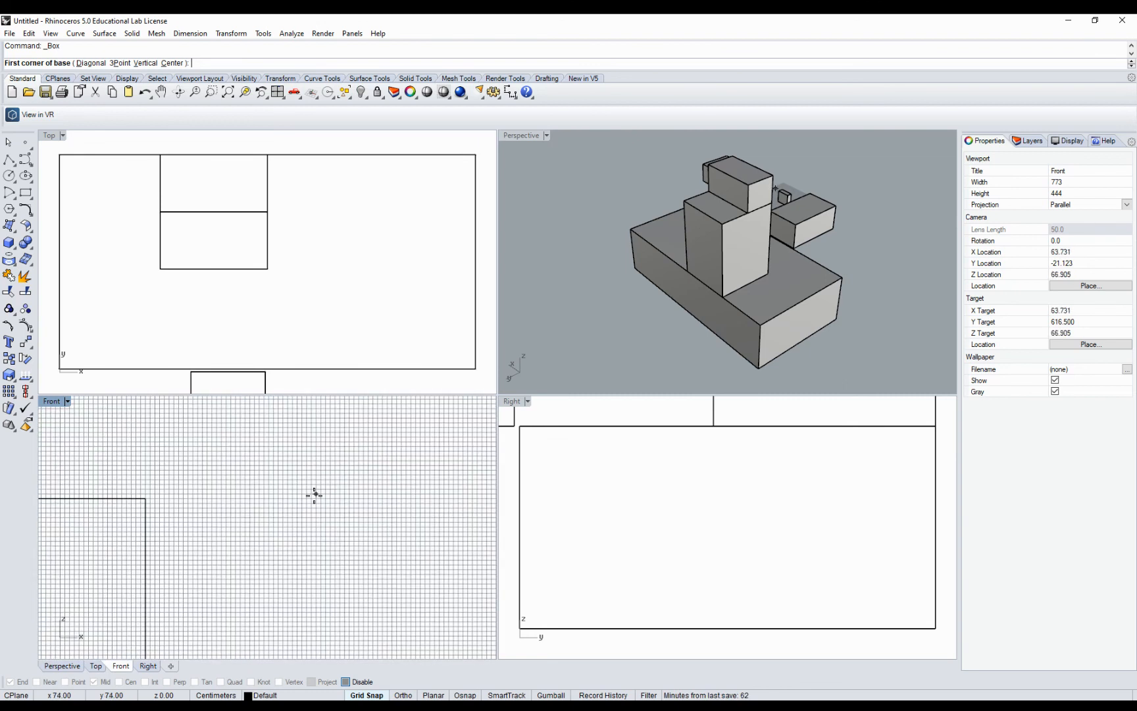
pyautogui.click(314, 493)
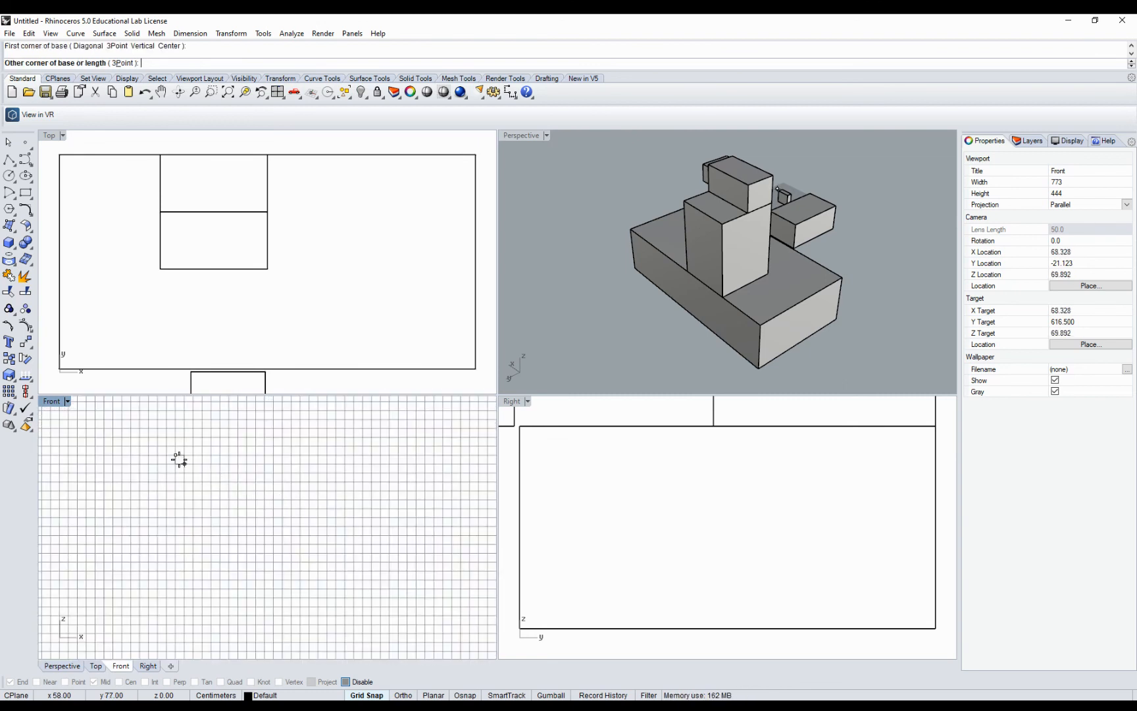
pyautogui.click(326, 553)
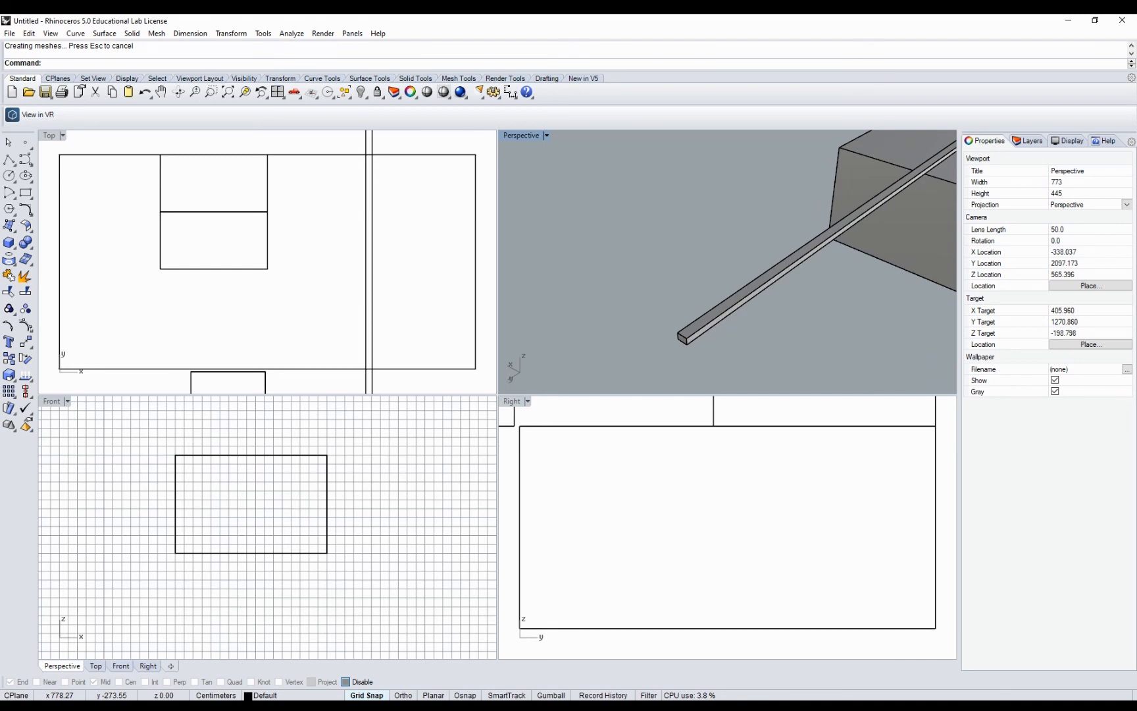
pyautogui.moveTo(548, 548)
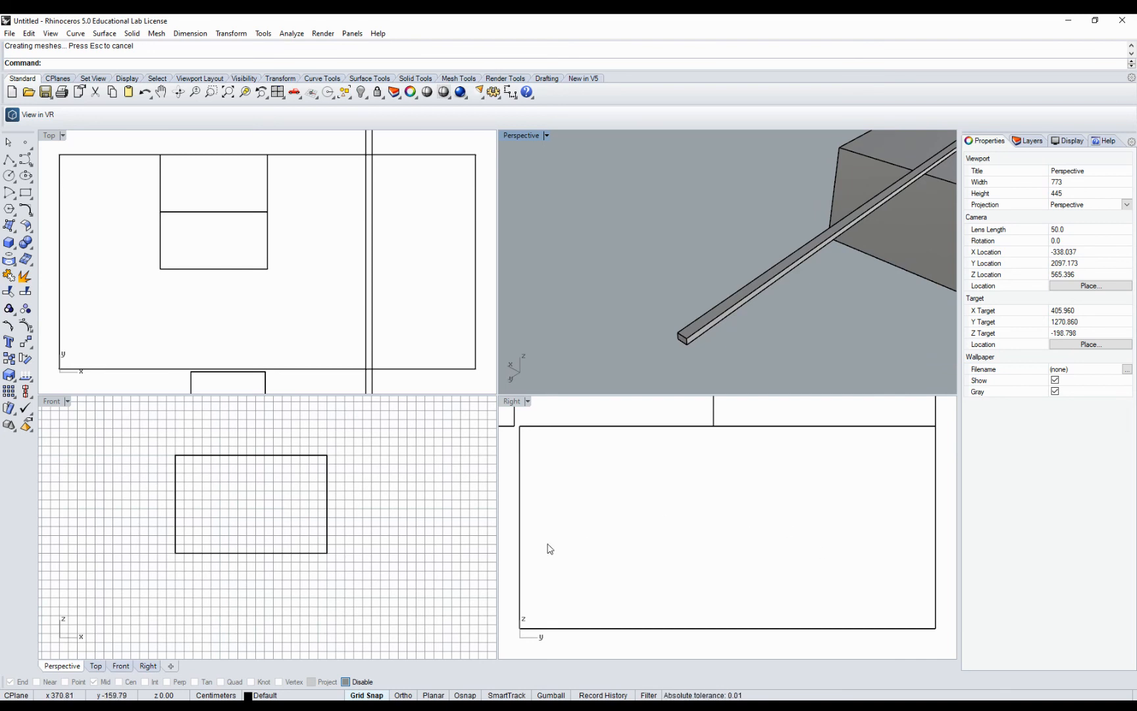